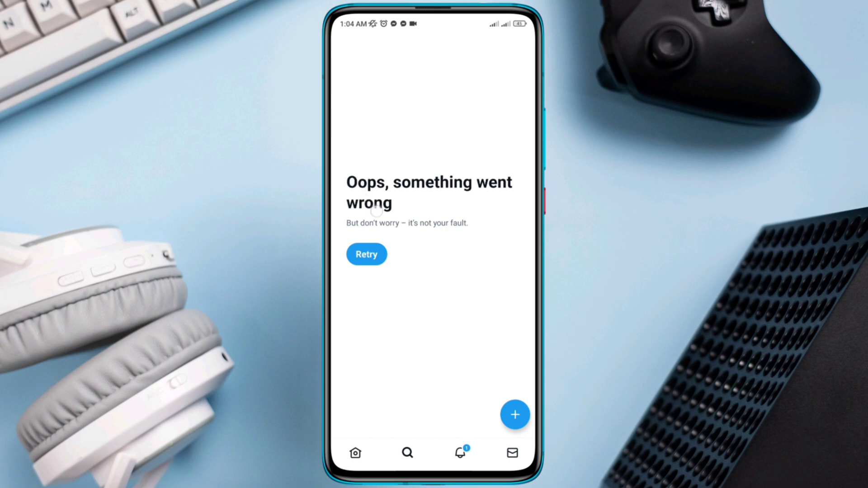
Retry loading the Twitter feed from the 'Oops, something went wrong' error screen
left_click(366, 254)
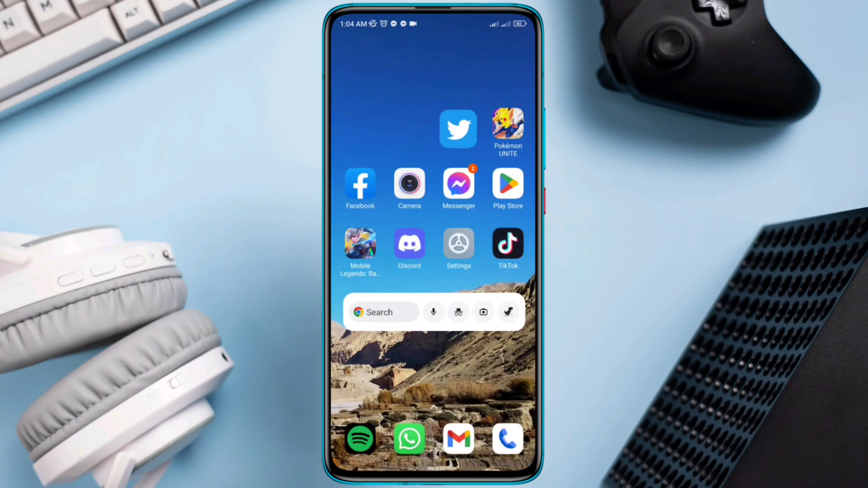
Switch on Wi-Fi scan throttling in Developer options and return to the home screen
scroll("left", 3)
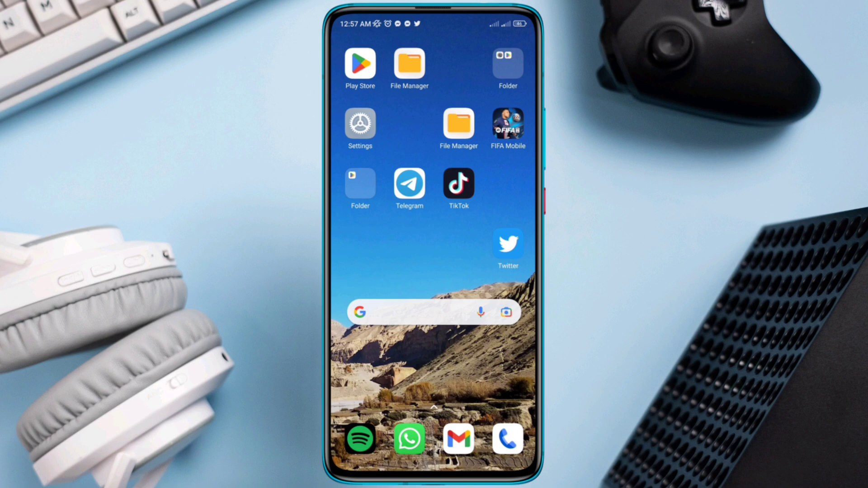
left_click(360, 125)
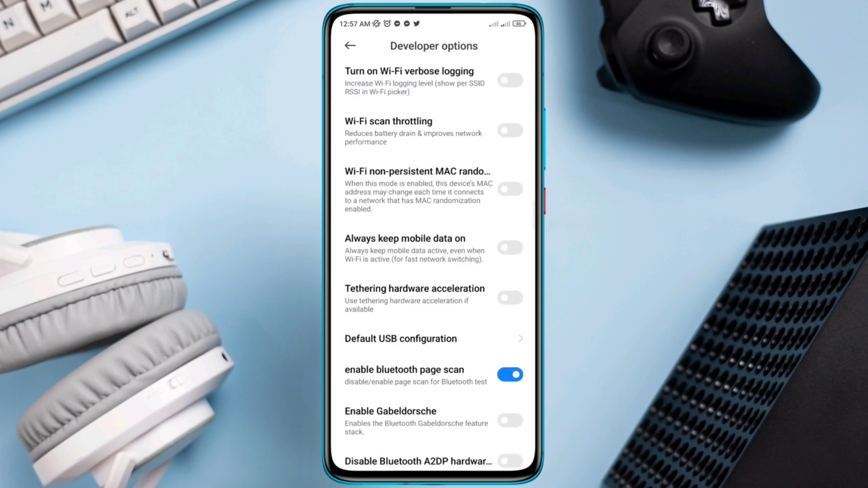
left_click(509, 131)
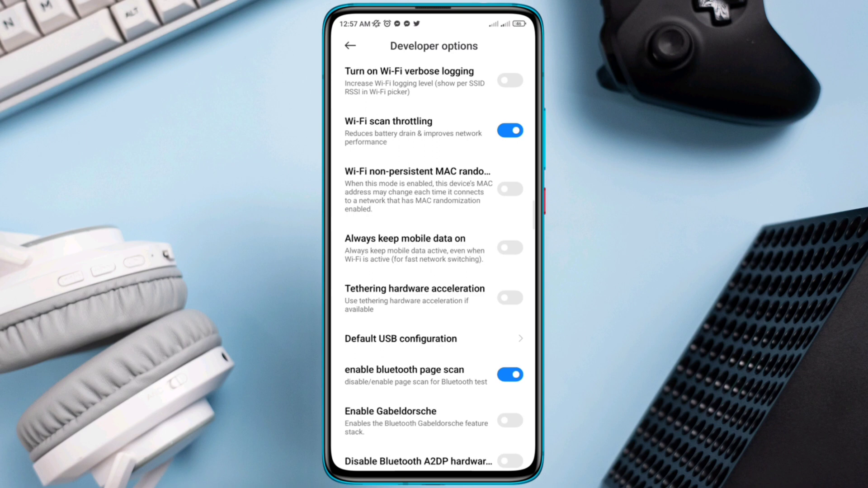
scroll("up", 3)
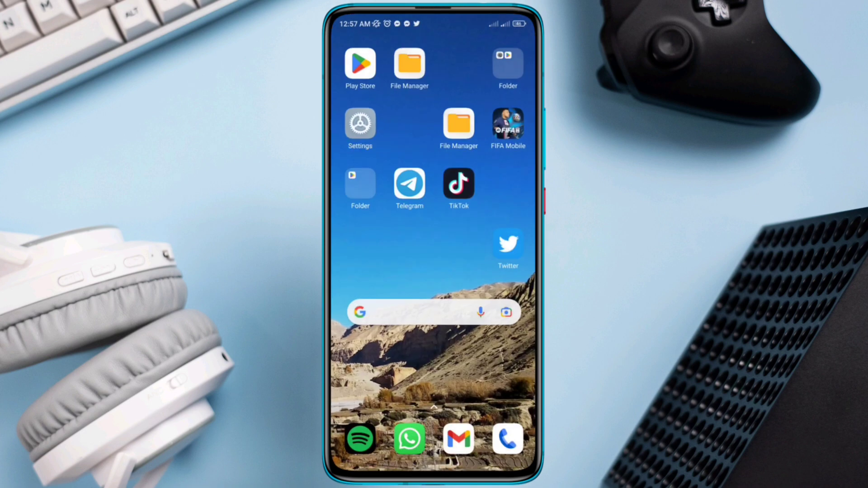
Search Google for 'internet speed test' and retry after the no-data-connection notice
left_click(433, 312)
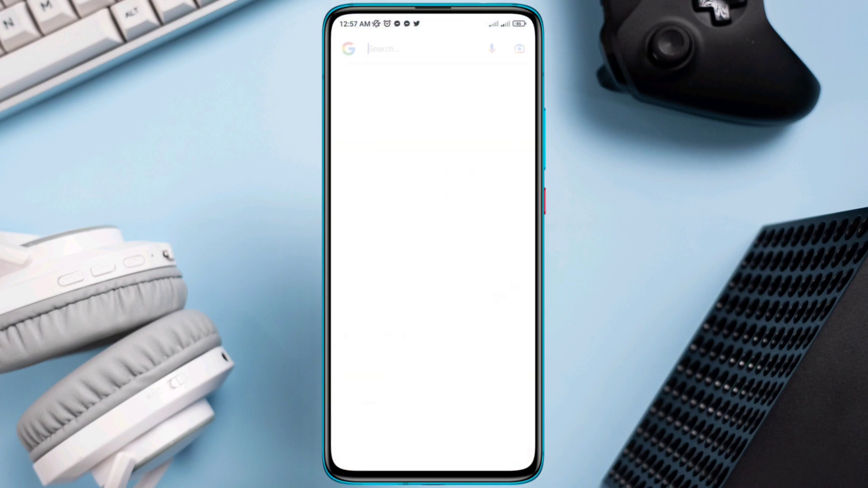
left_click(415, 49)
type("internet speed test")
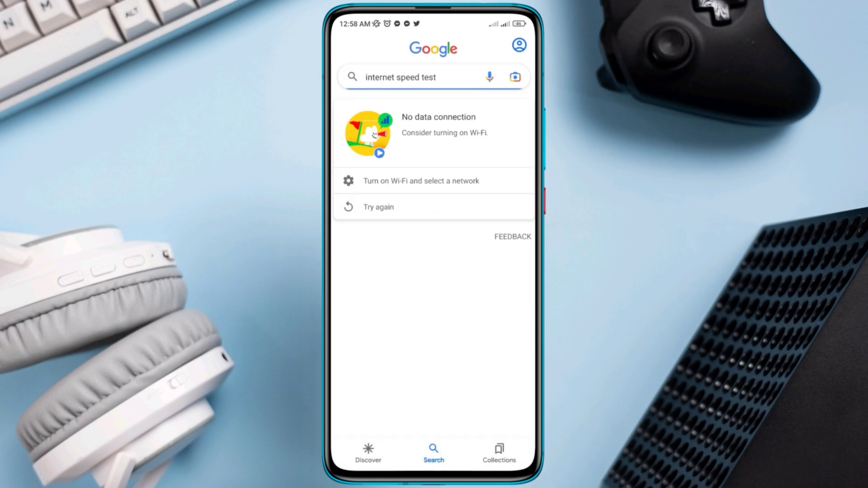
left_click(378, 206)
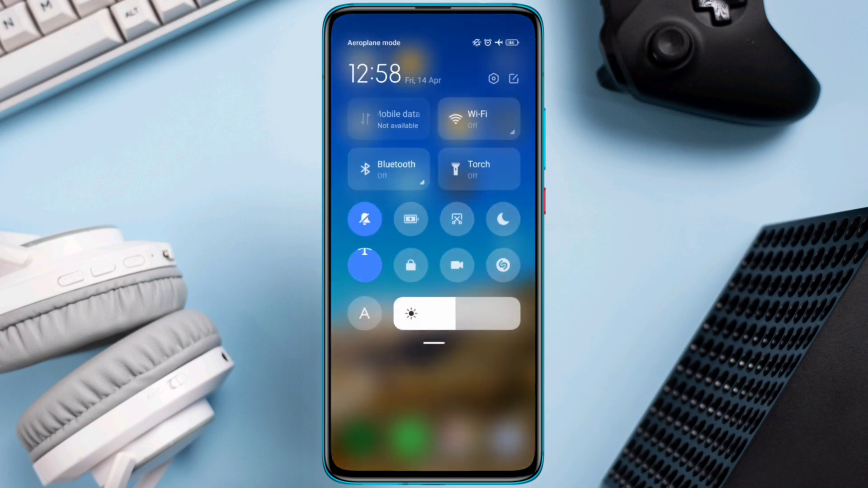
Turn off aeroplane mode from the Control Centre
left_click(363, 265)
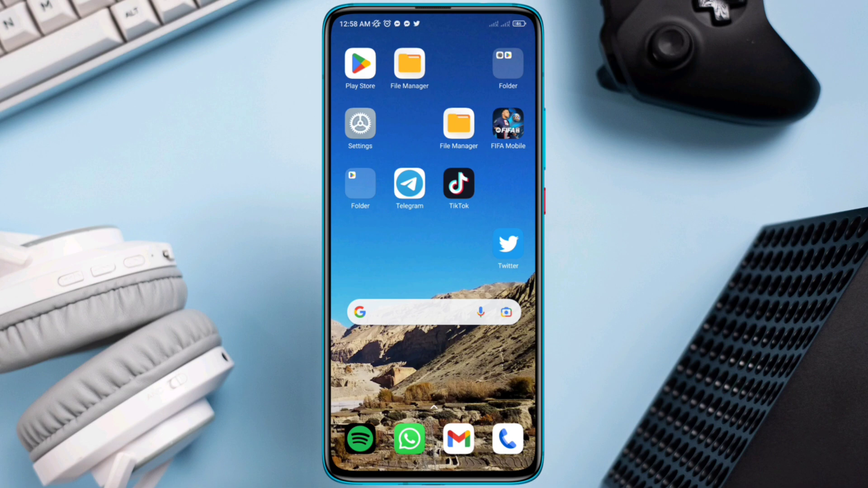
Enable Autostart for Twitter and review its files/media and location permissions
left_click(360, 123)
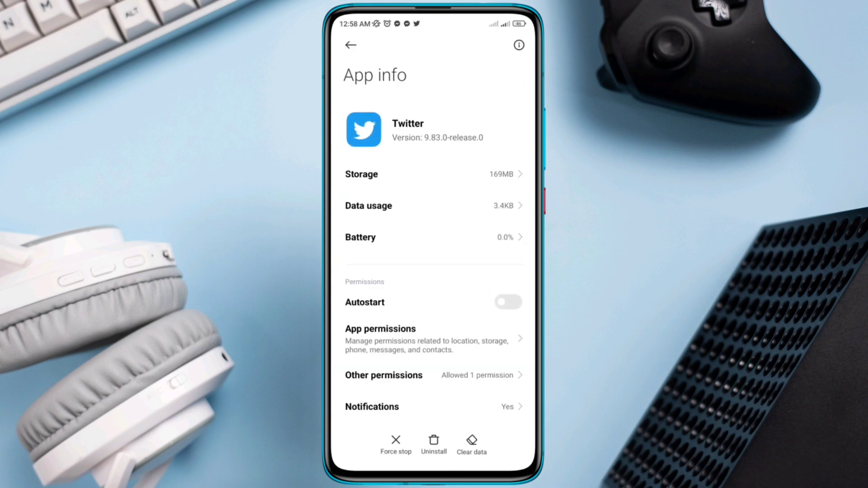
left_click(507, 302)
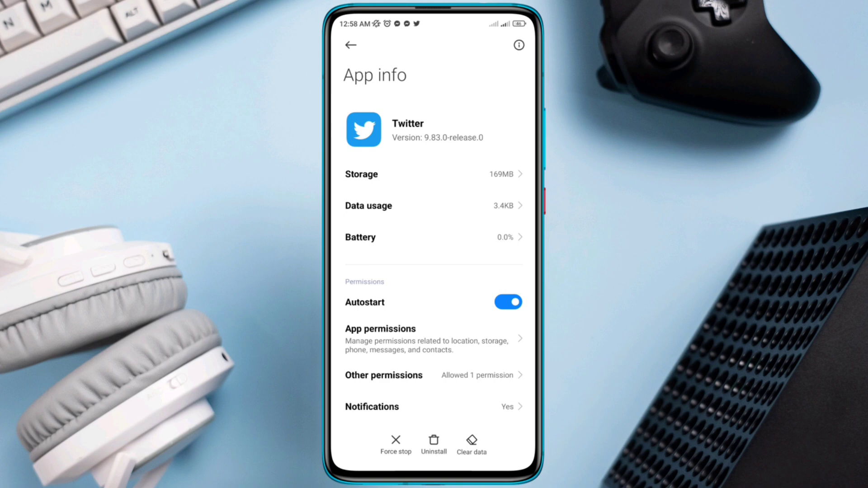
left_click(433, 338)
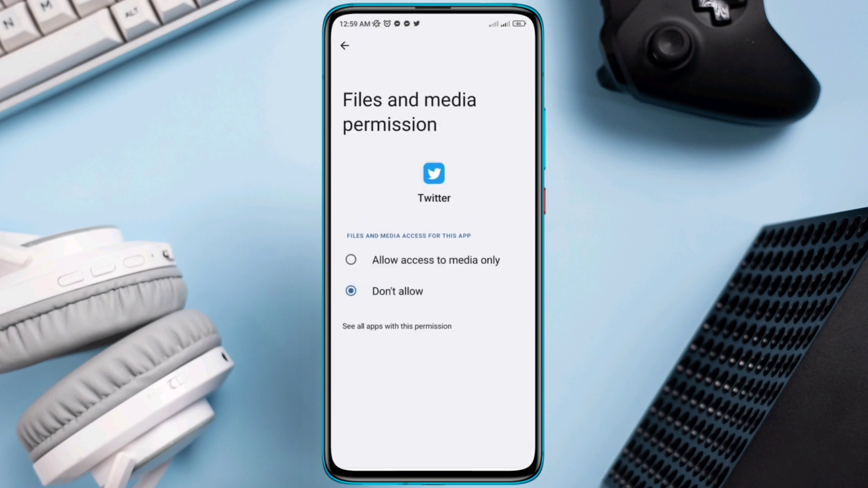
left_click(351, 260)
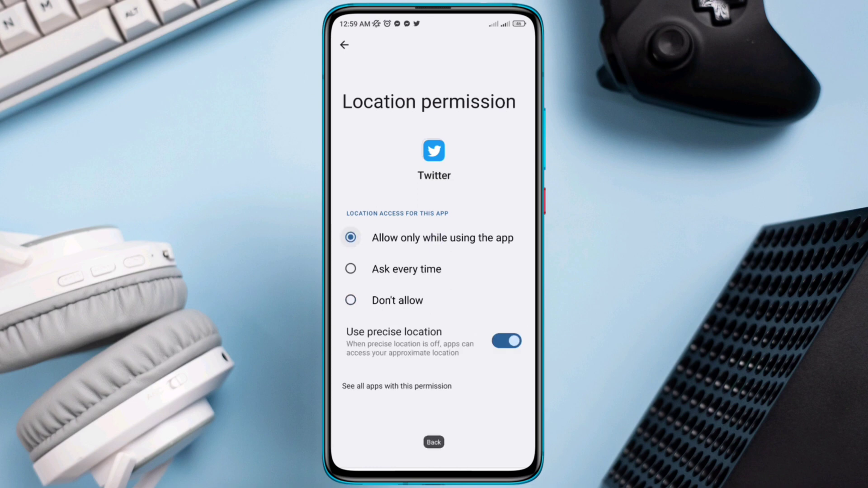
Allow Twitter data usage over Wi-Fi and both SIMs, then close it from recents
left_click(345, 45)
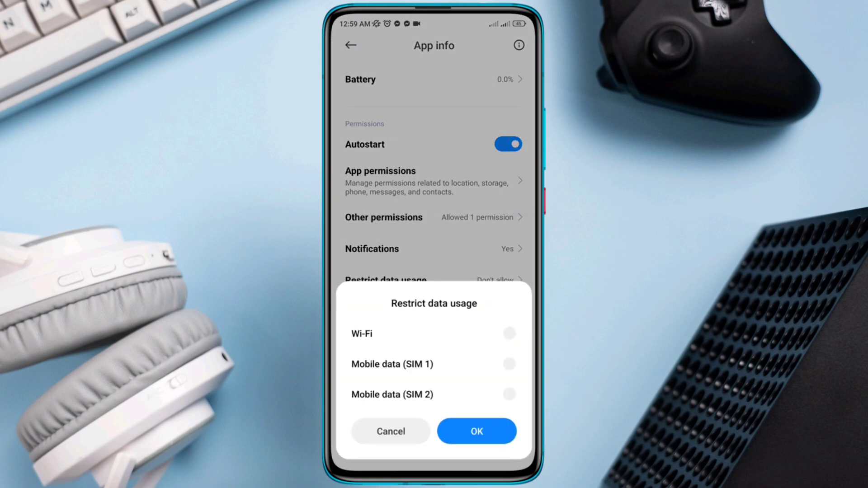
left_click(476, 432)
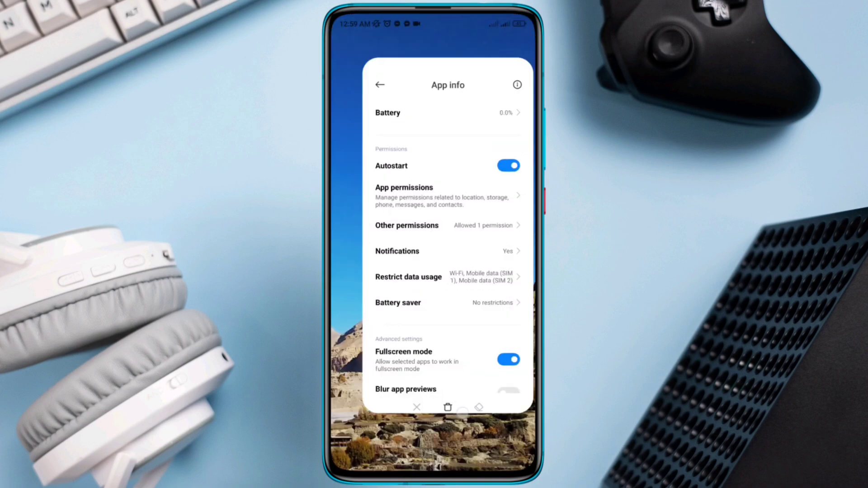
left_click(380, 85)
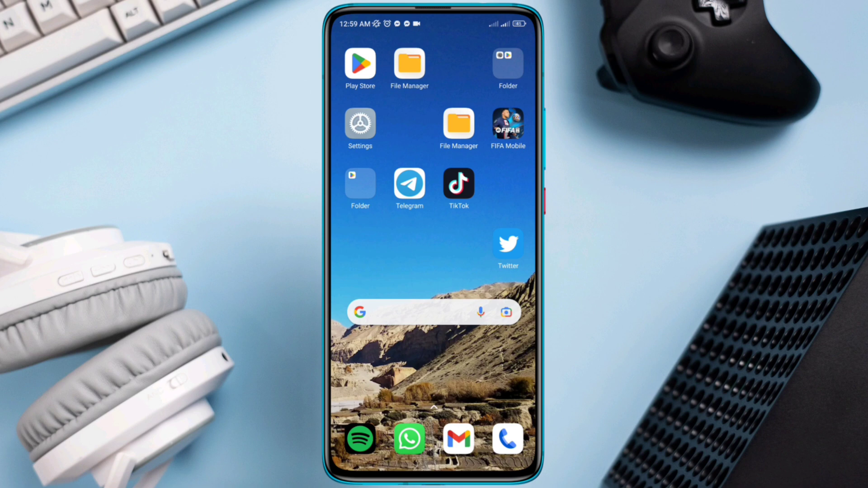
Search the Play Store for 'twitter' and confirm the app shows no pending update
left_click(359, 65)
type("twit")
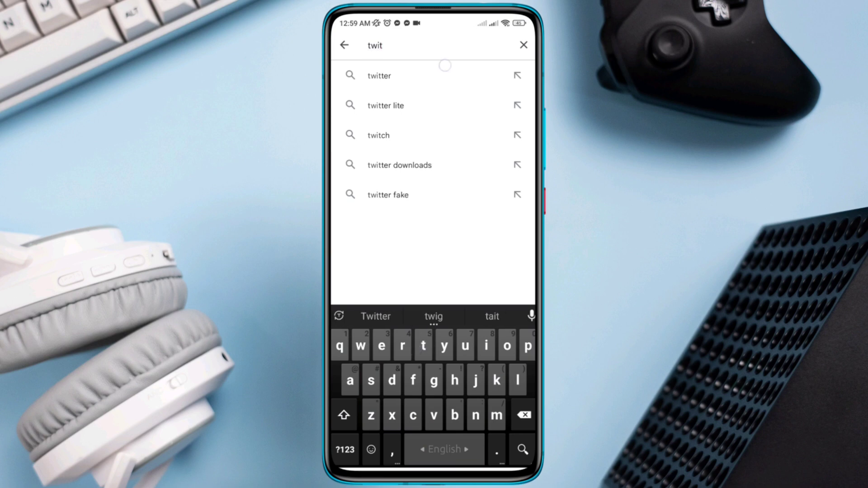
left_click(379, 75)
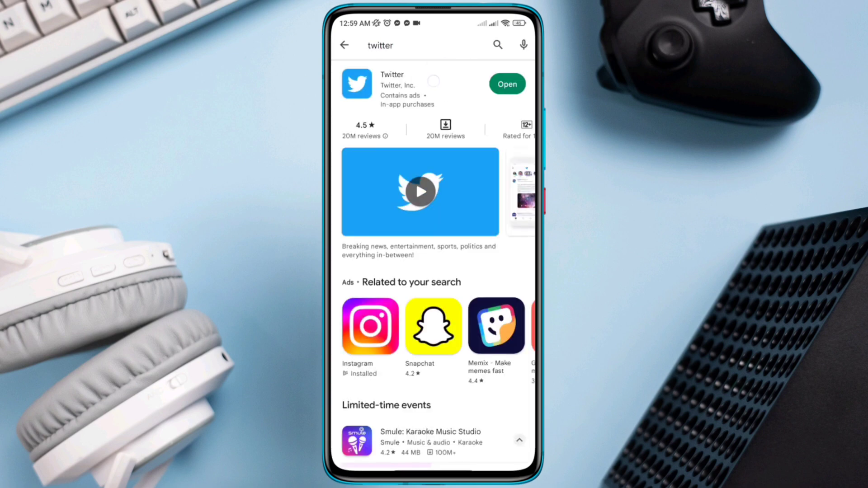